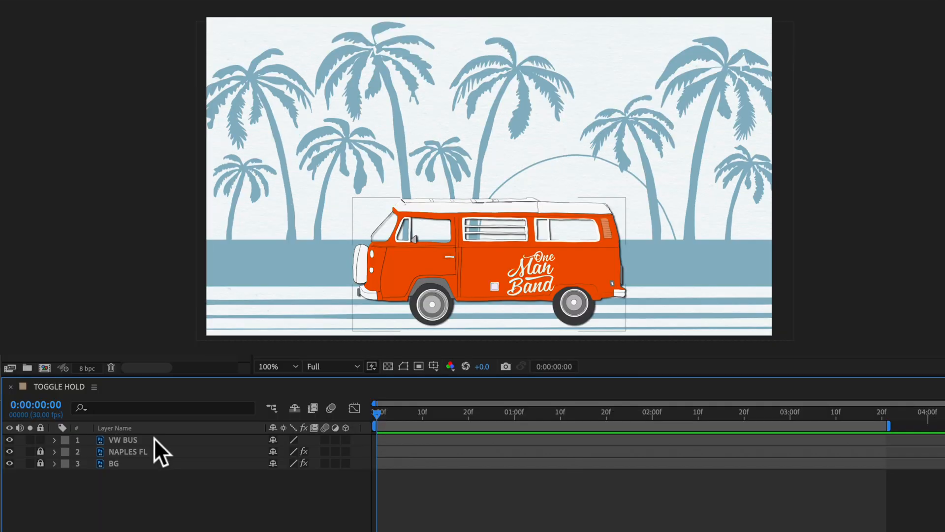
Step: Reveal the VW BUS layer's Position property and move the time indicator to about one second
{"action": "left_click", "coordinate": [123, 439]}
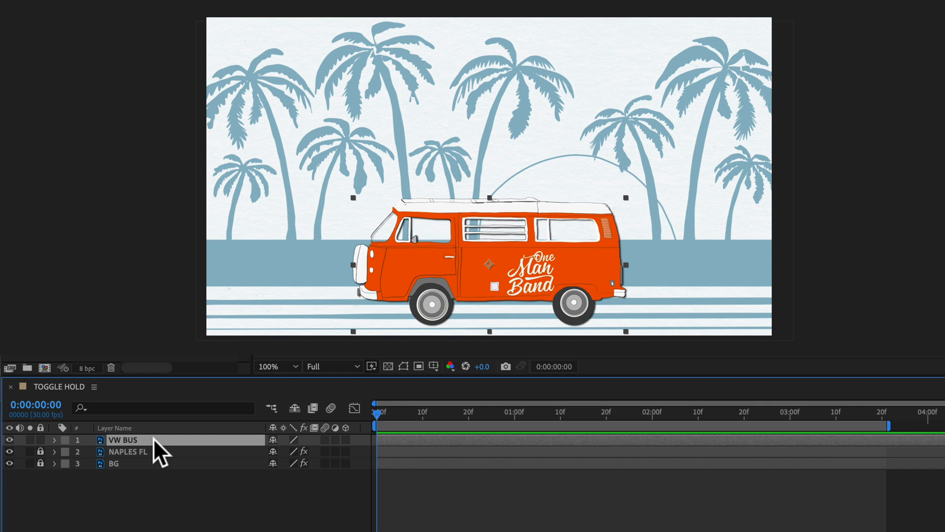
{"action": "left_click", "coordinate": [53, 439]}
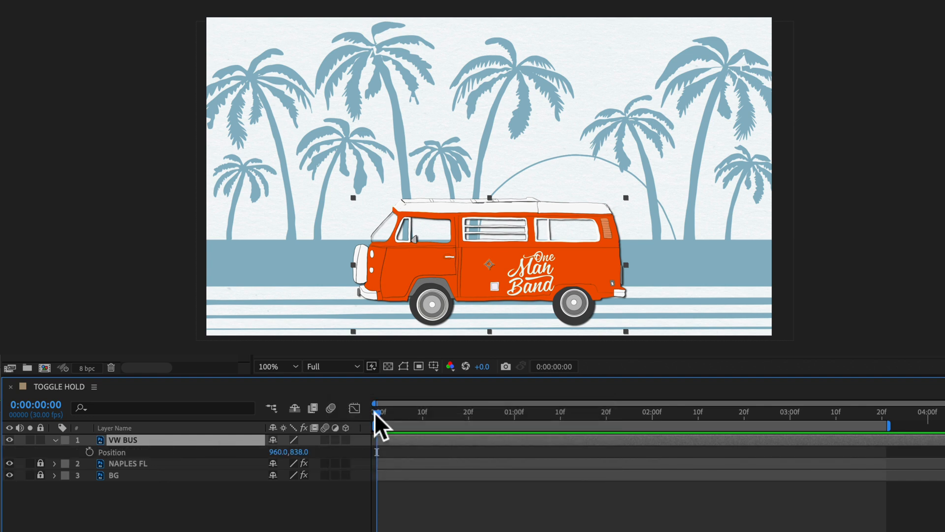
{"action": "left_click", "coordinate": [515, 411]}
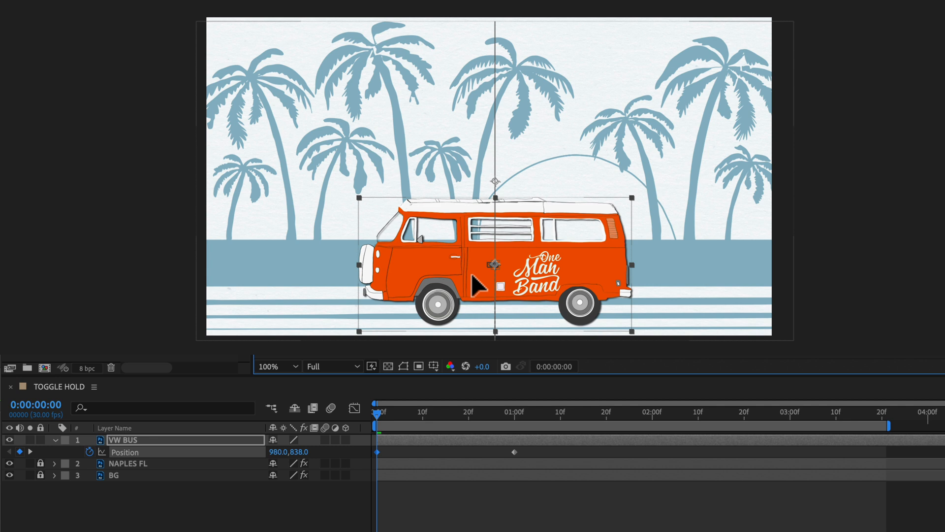
Step: Drag the VW BUS past the right edge so its start Position X becomes 2462
{"action": "left_click_drag", "start_coordinate": [493, 263], "coordinate": [561, 287]}
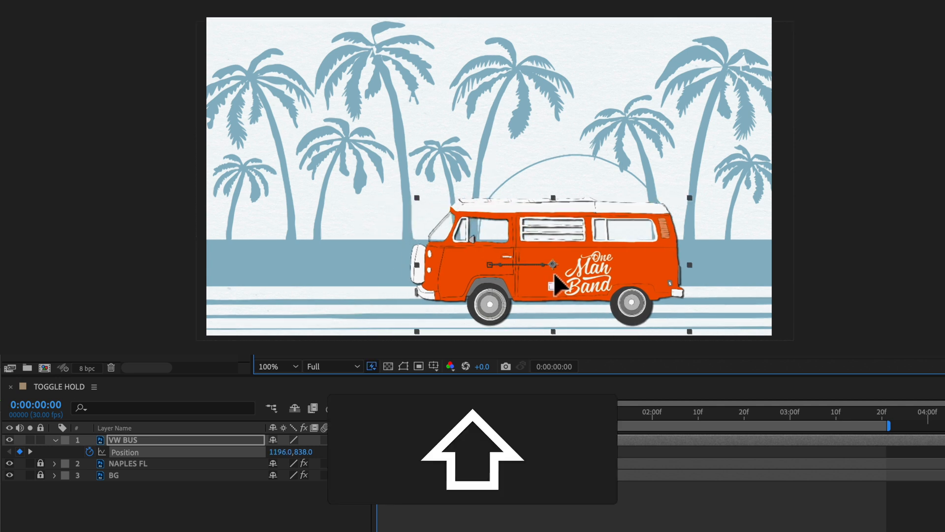
{"action": "left_click_drag", "start_coordinate": [548, 265], "coordinate": [916, 267]}
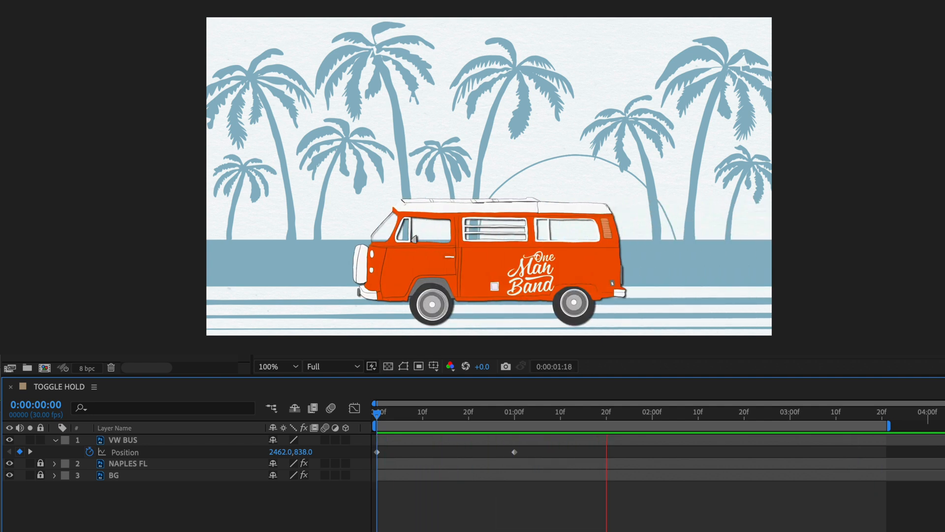
{"action": "left_click", "coordinate": [514, 411]}
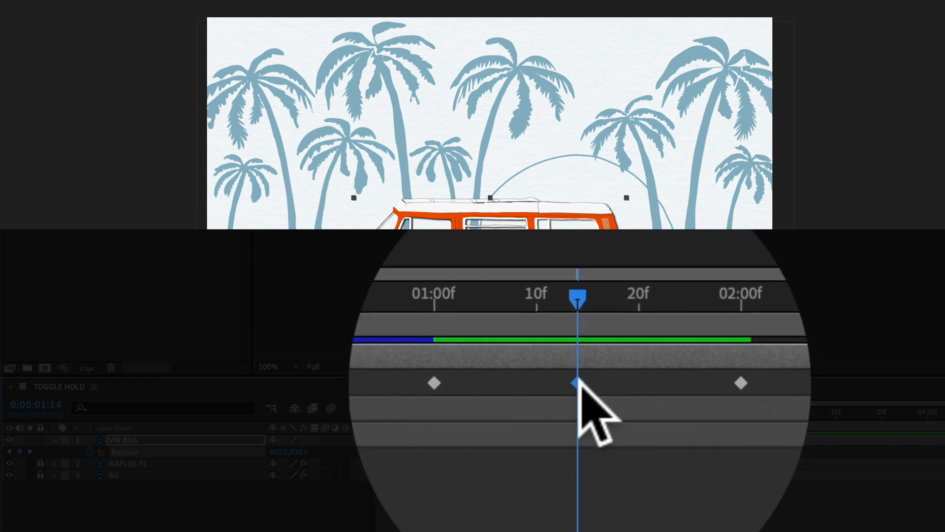
Step: Toggle the VW BUS Position keyframe at 1:14 to a hold keyframe
{"action": "right_click", "coordinate": [578, 382]}
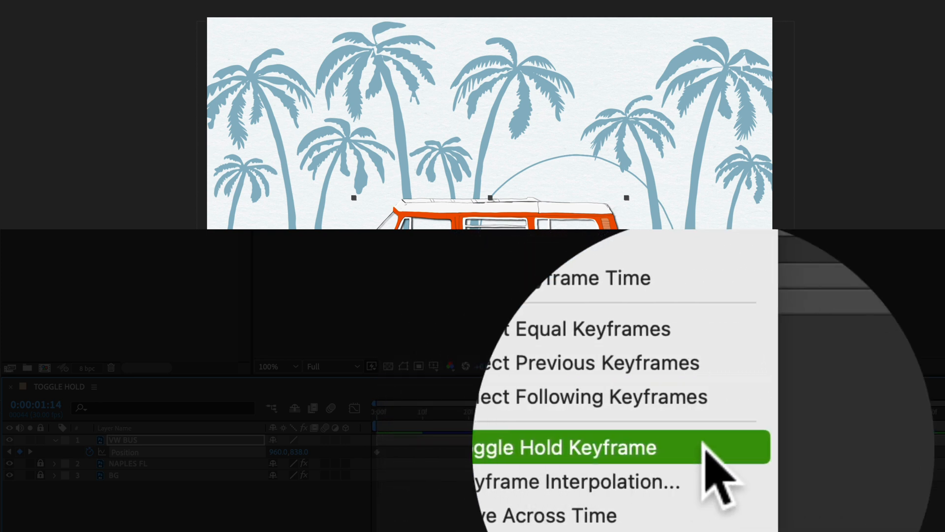
{"action": "left_click", "coordinate": [615, 447]}
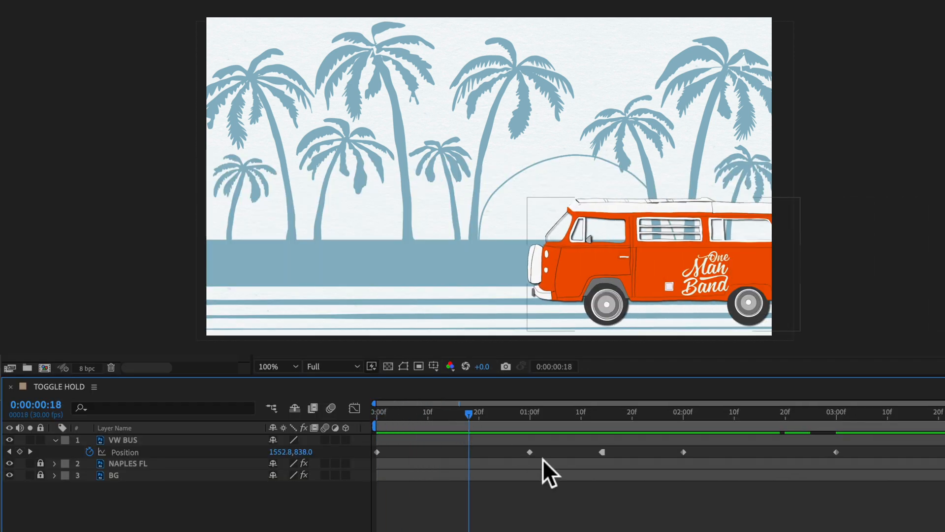
{"action": "left_click", "coordinate": [378, 452]}
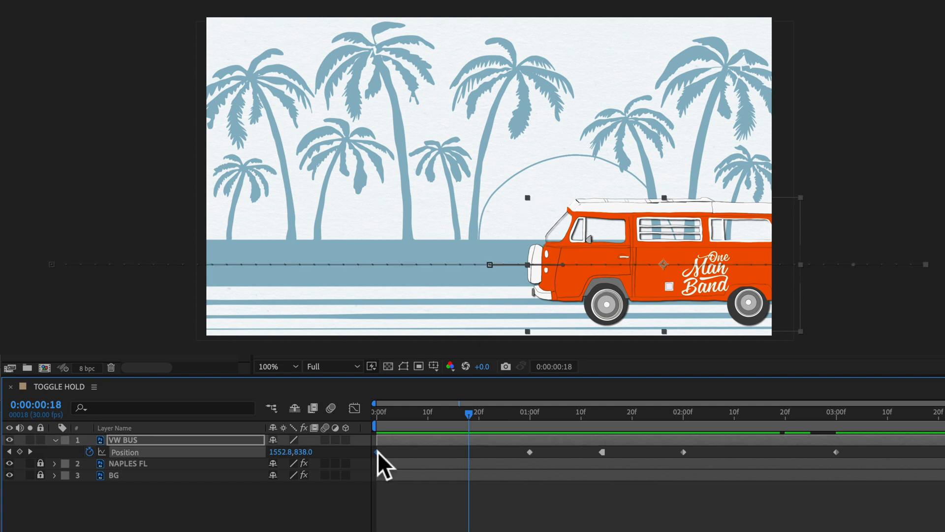
{"action": "left_click", "coordinate": [470, 413]}
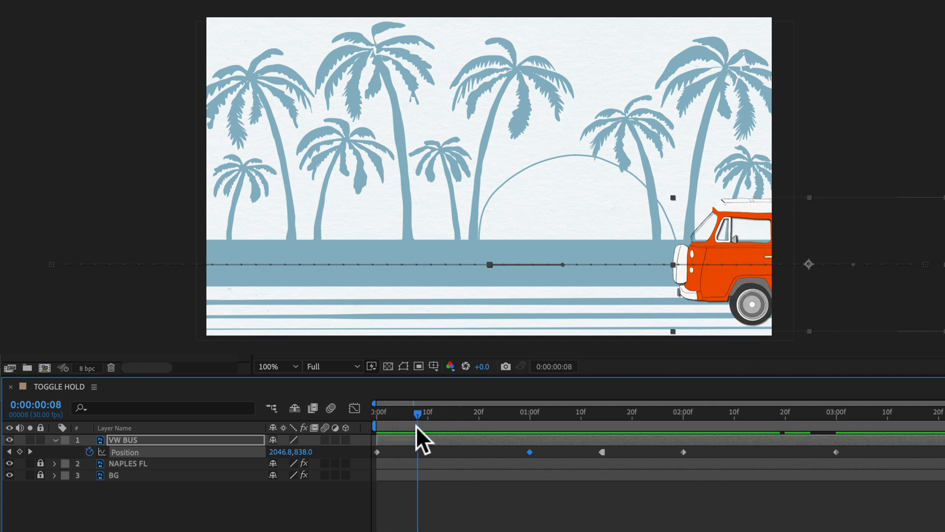
{"action": "left_click_drag", "start_coordinate": [417, 415], "coordinate": [484, 414]}
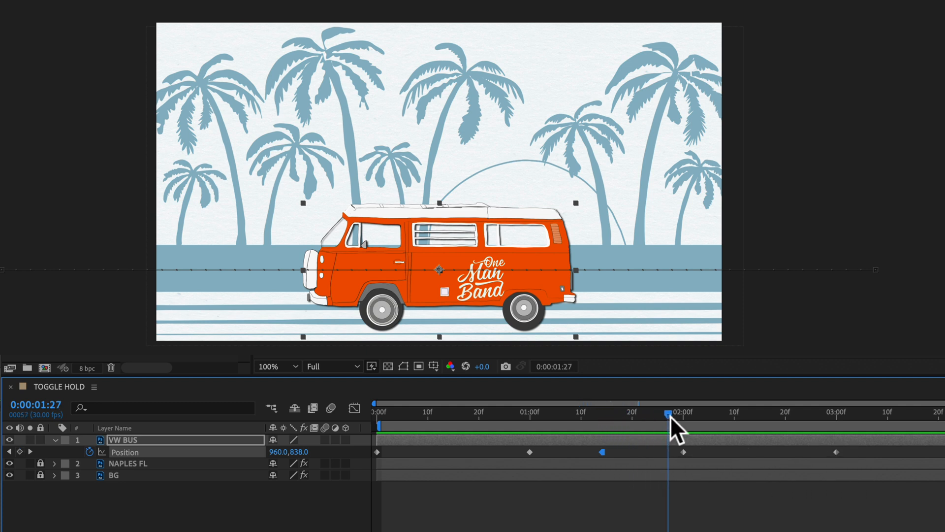
{"action": "left_click_drag", "start_coordinate": [666, 411], "coordinate": [760, 412]}
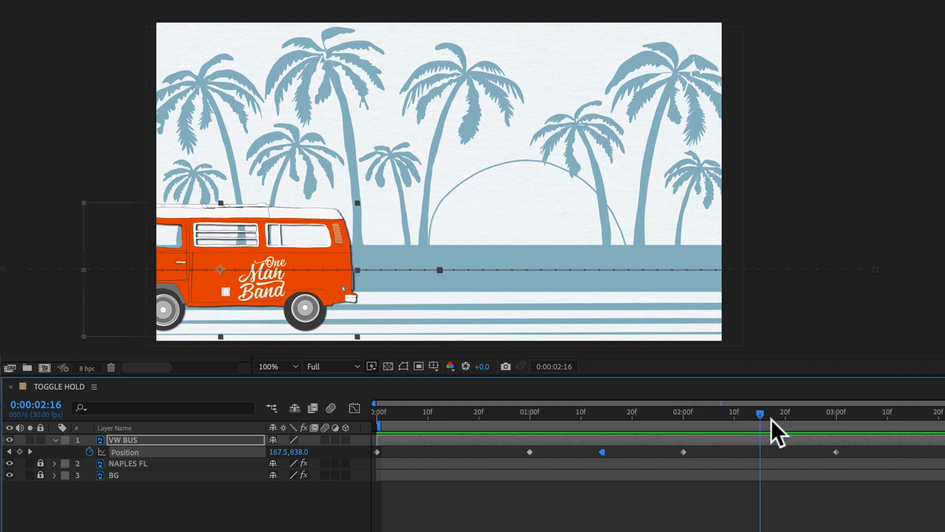
{"action": "left_click_drag", "start_coordinate": [759, 416], "coordinate": [837, 415]}
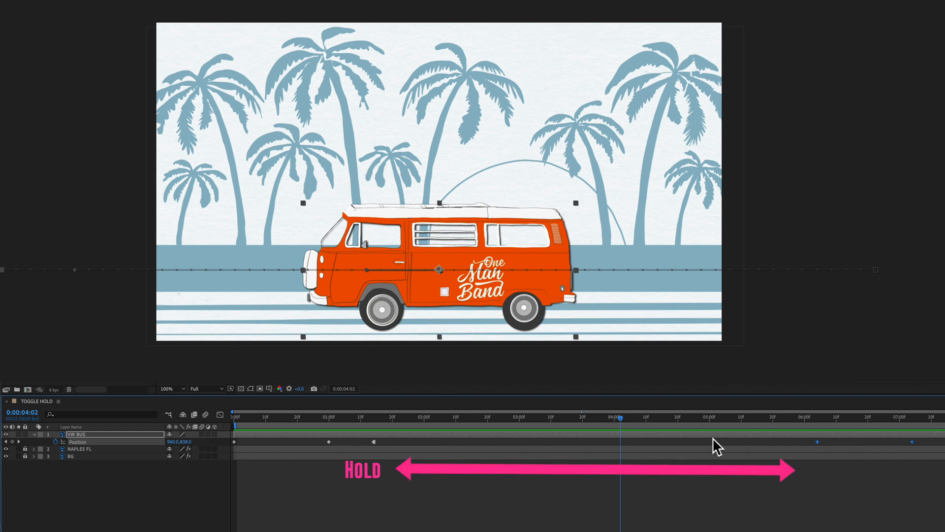
{"action": "mouse_move", "coordinate": [622, 426]}
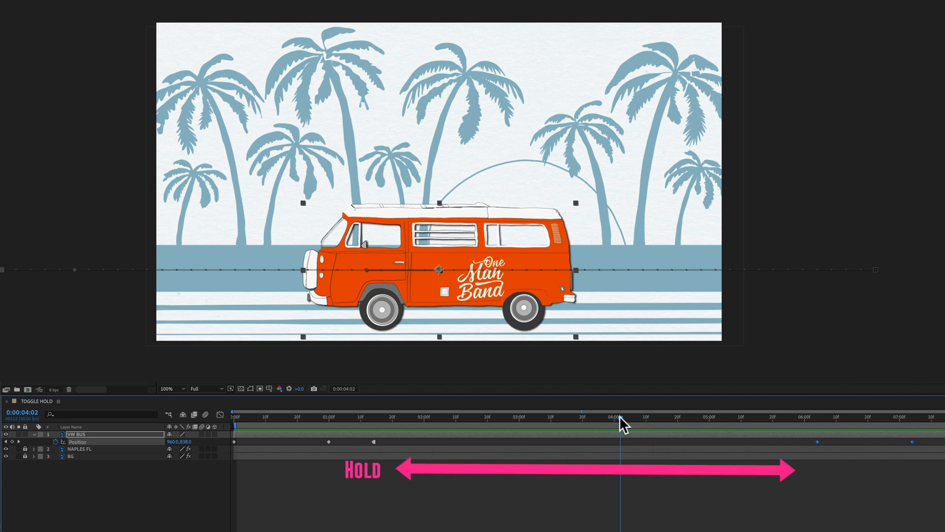